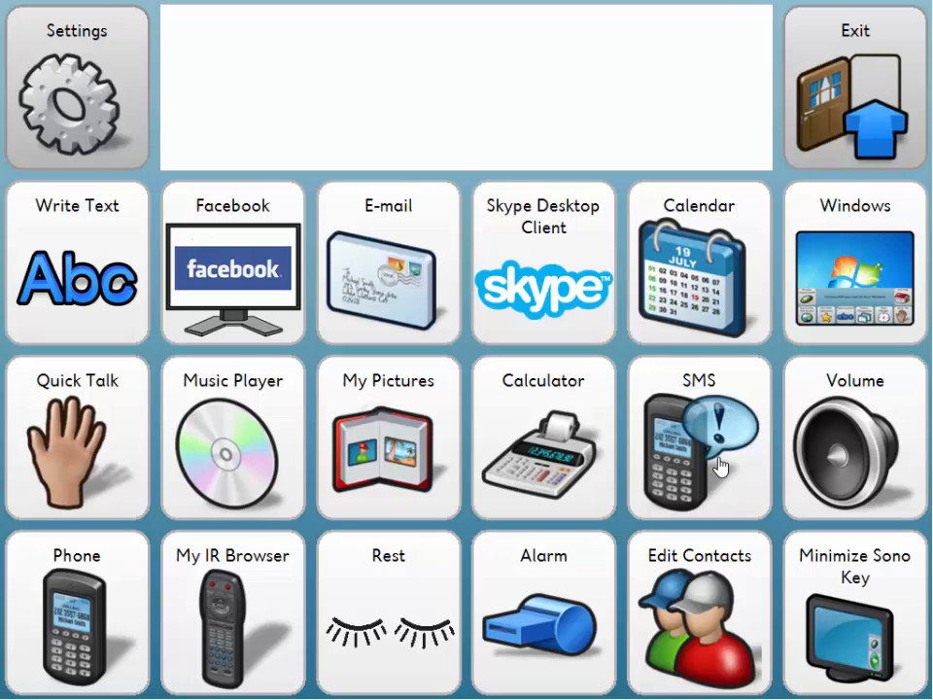
Bring up the Communicator settings menu with page editing, page sets and advanced settings
{"action": "left_click", "coordinate": [466, 88]}
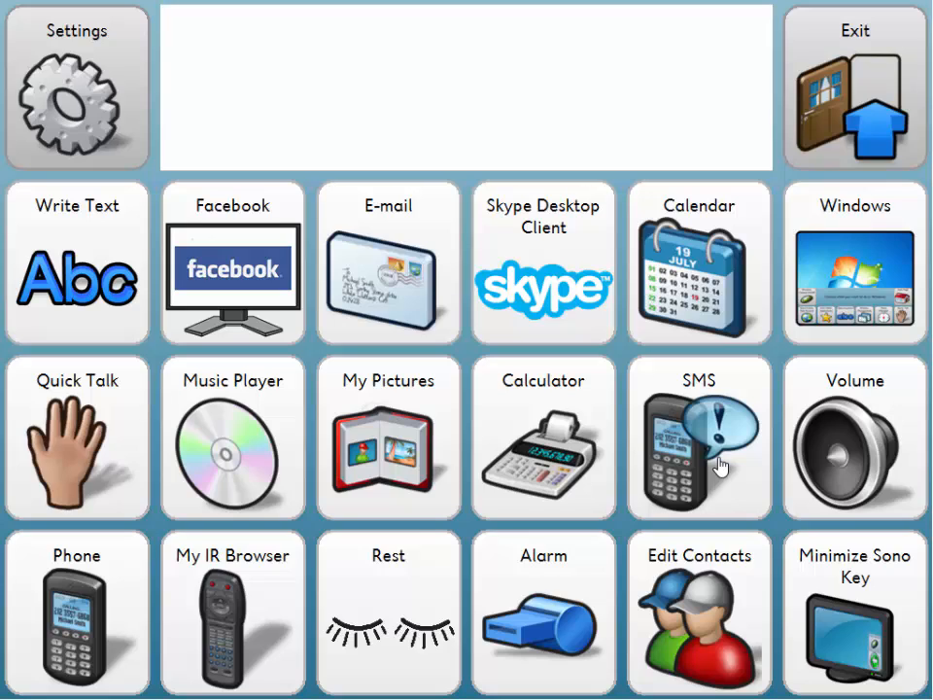
{"action": "left_click", "coordinate": [466, 88]}
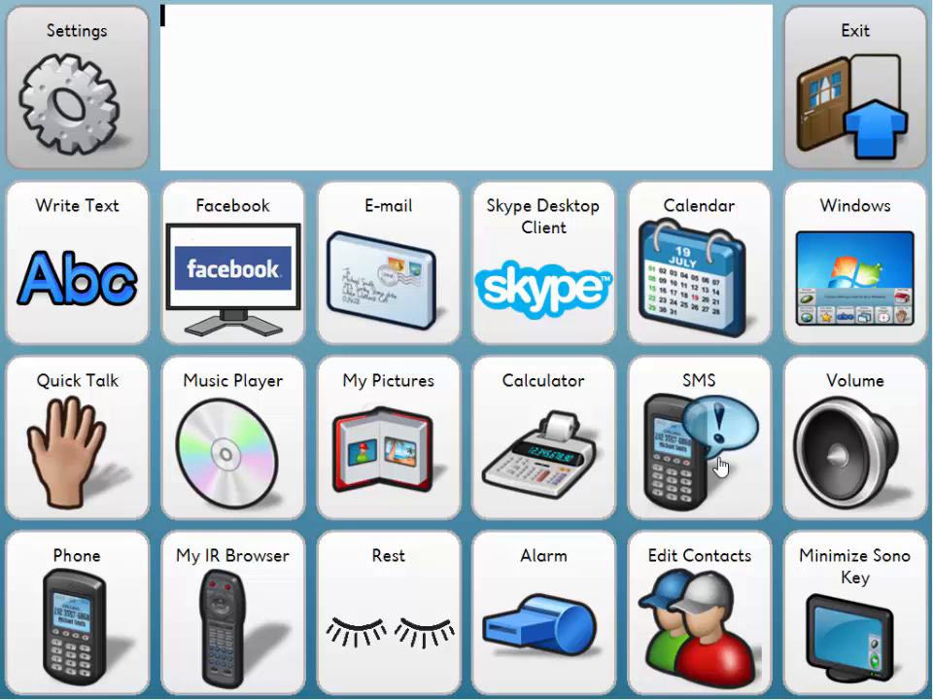
{"action": "left_click", "coordinate": [77, 88]}
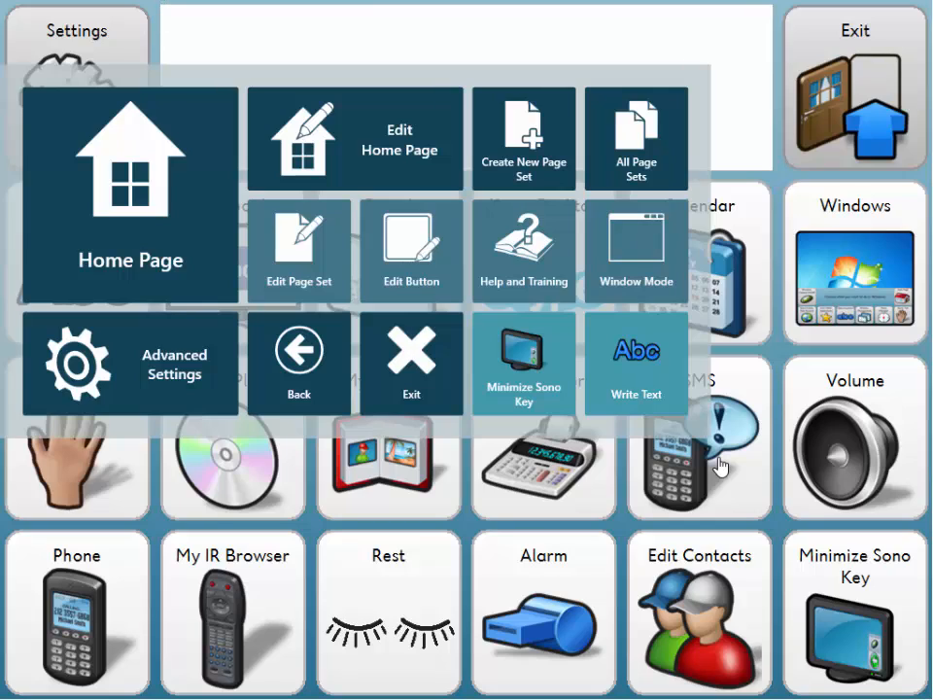
Switch Sono Key to Window Mode and bring up the Windows Start screen
{"action": "left_click", "coordinate": [165, 19]}
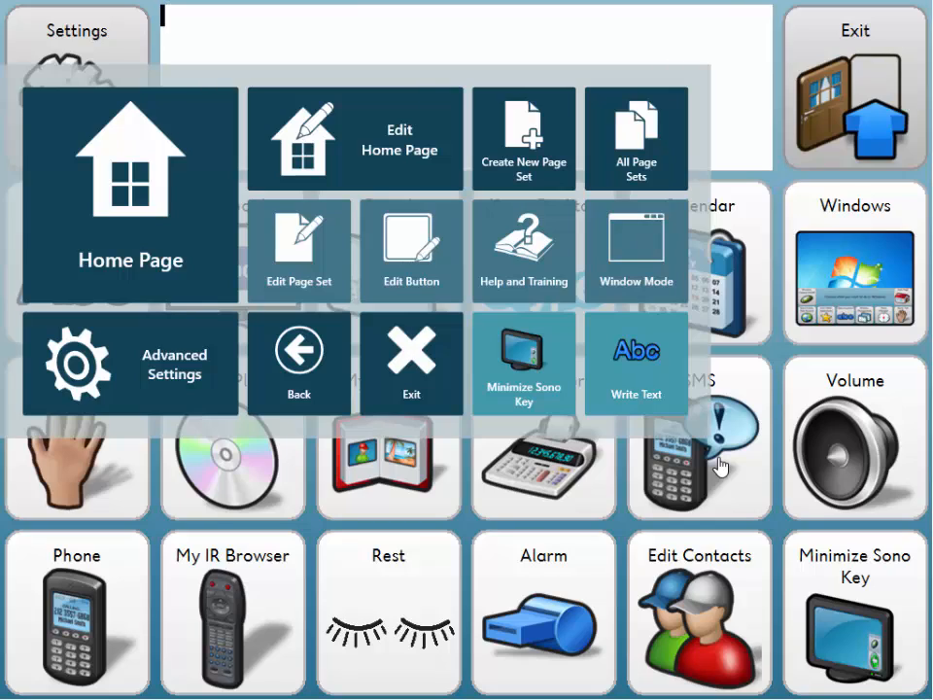
{"action": "mouse_move", "coordinate": [627, 284]}
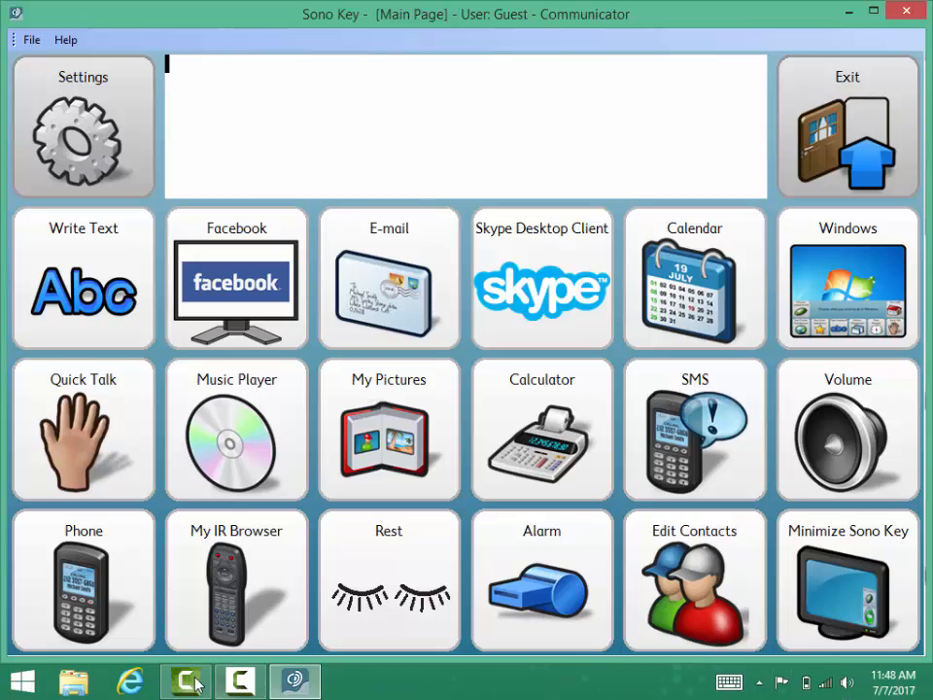
{"action": "mouse_move", "coordinate": [452, 686]}
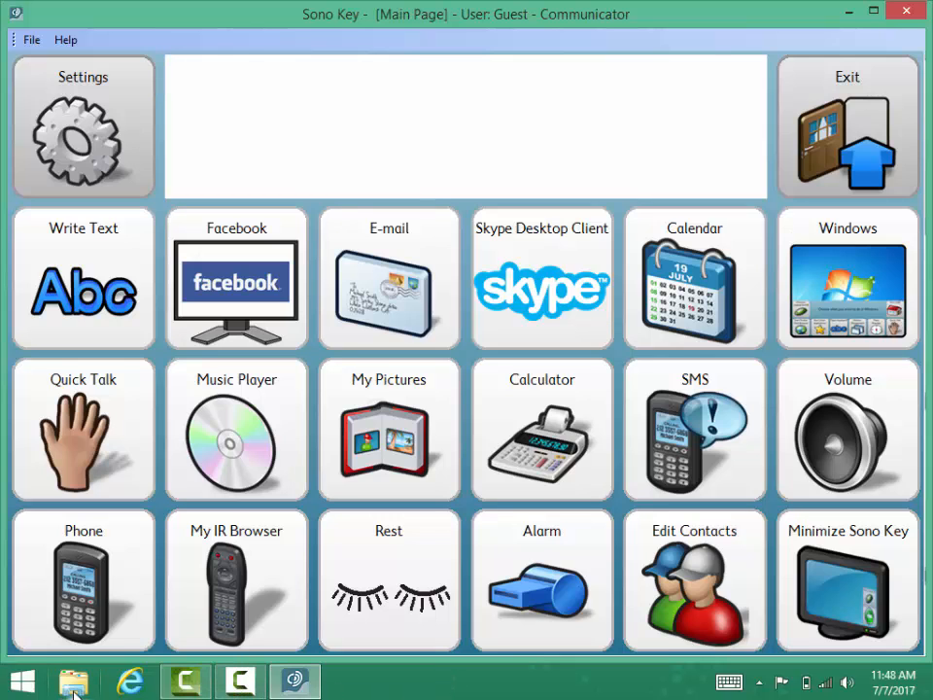
{"action": "left_click", "coordinate": [22, 681]}
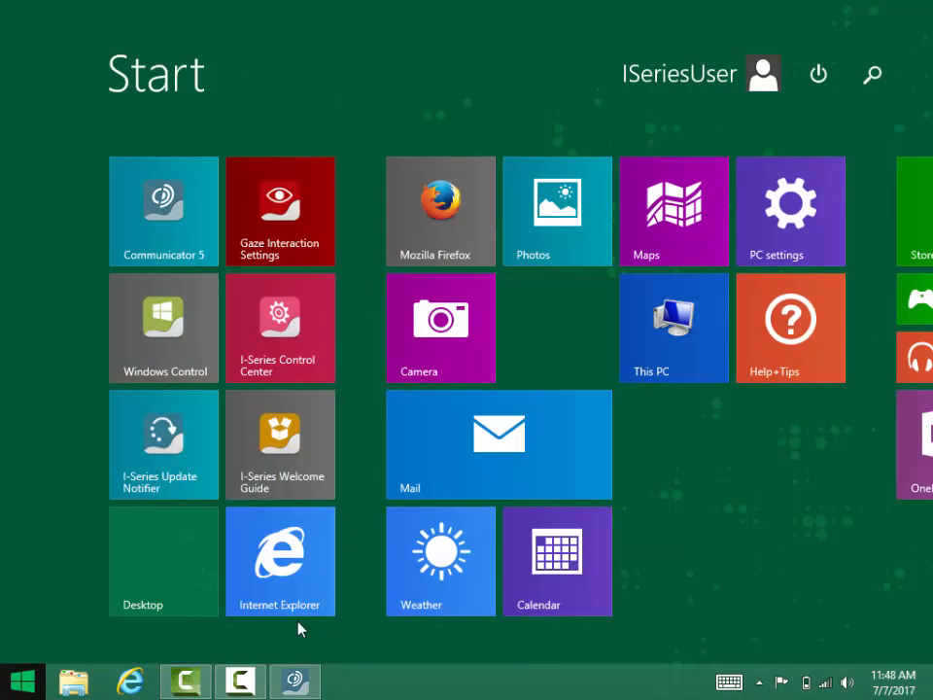
Reveal the Sleep/Shut down/Restart power options, then relaunch Communicator 5 full screen
{"action": "left_click", "coordinate": [819, 74]}
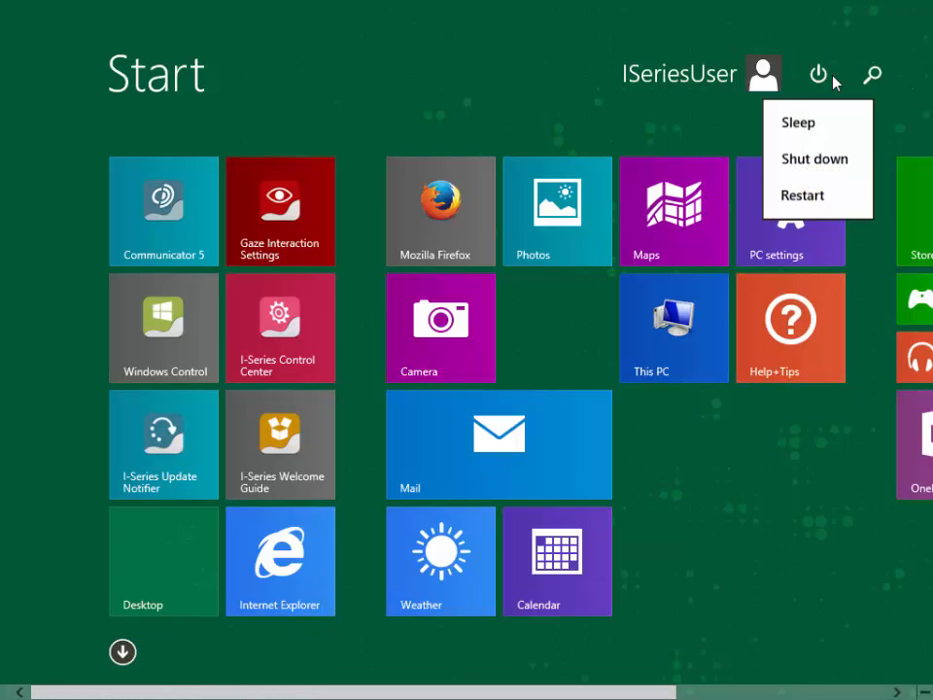
{"action": "mouse_move", "coordinate": [805, 195]}
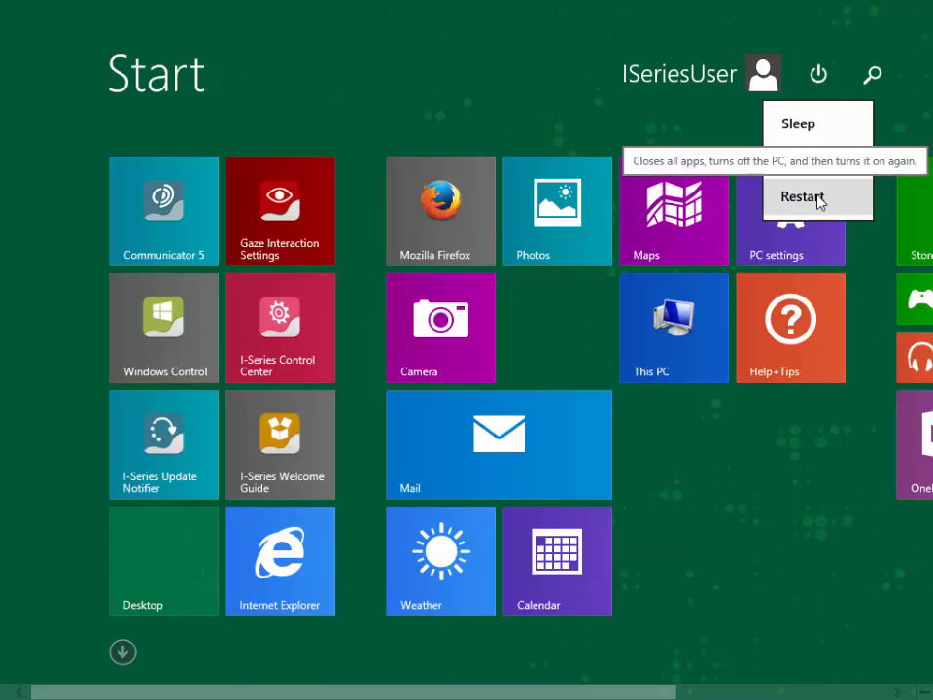
{"action": "mouse_move", "coordinate": [718, 116]}
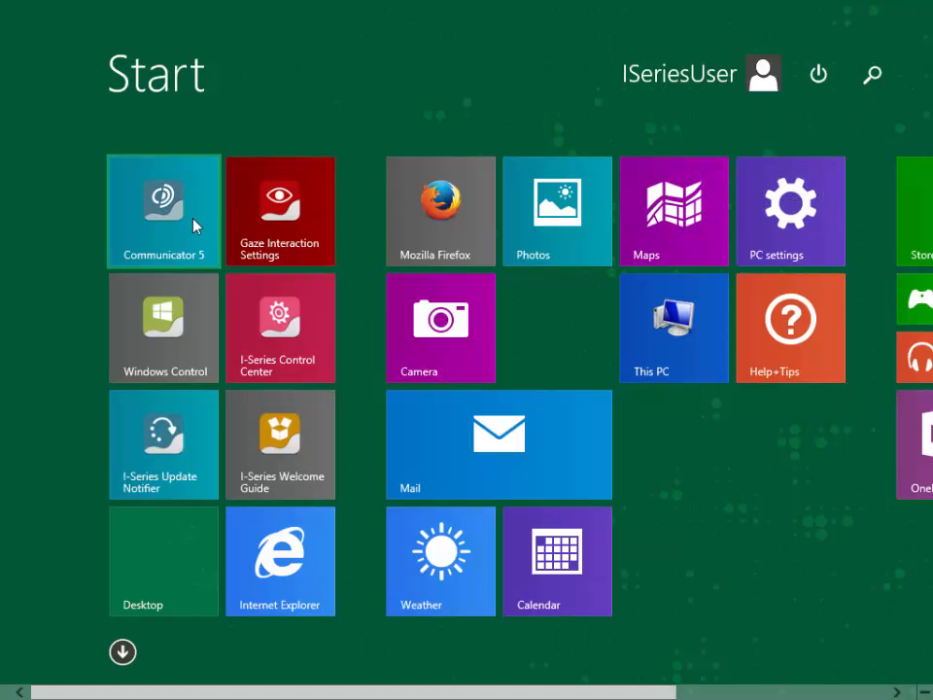
{"action": "left_click", "coordinate": [163, 211]}
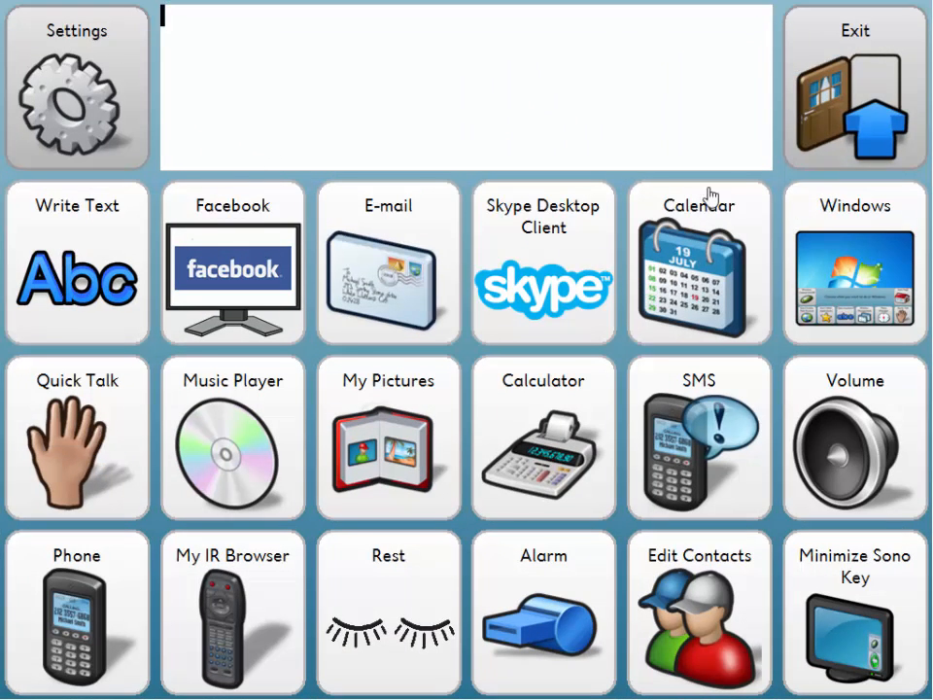
{"action": "left_click", "coordinate": [853, 87]}
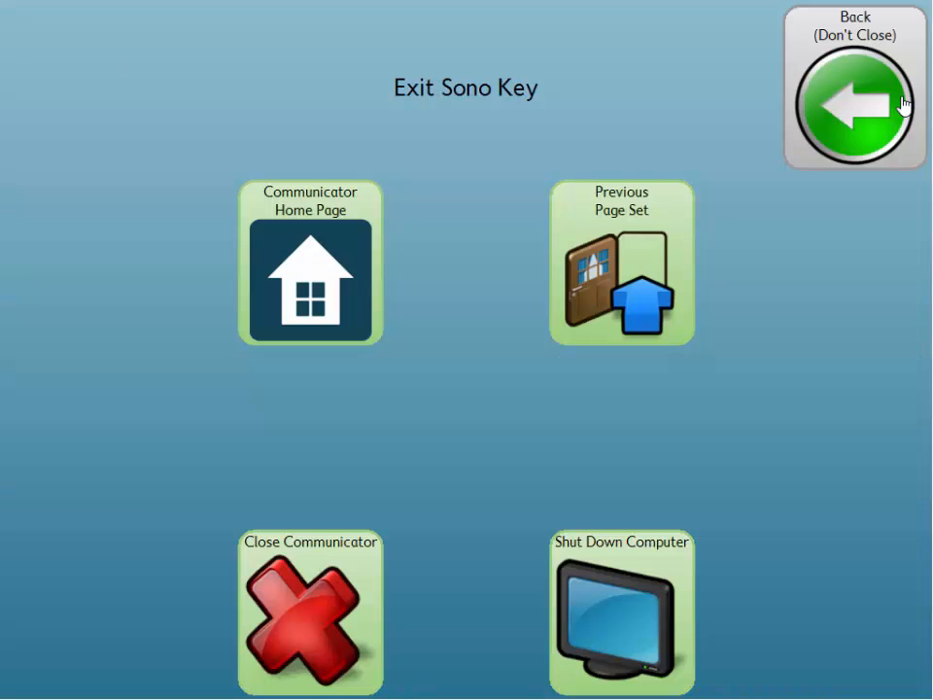
{"action": "mouse_move", "coordinate": [614, 613]}
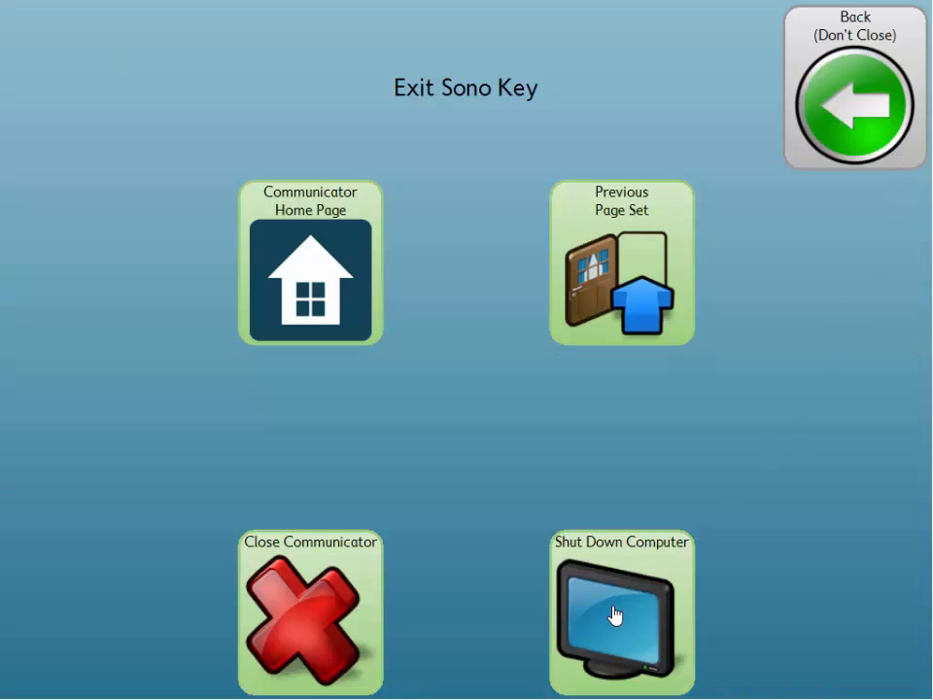
{"action": "mouse_move", "coordinate": [858, 211]}
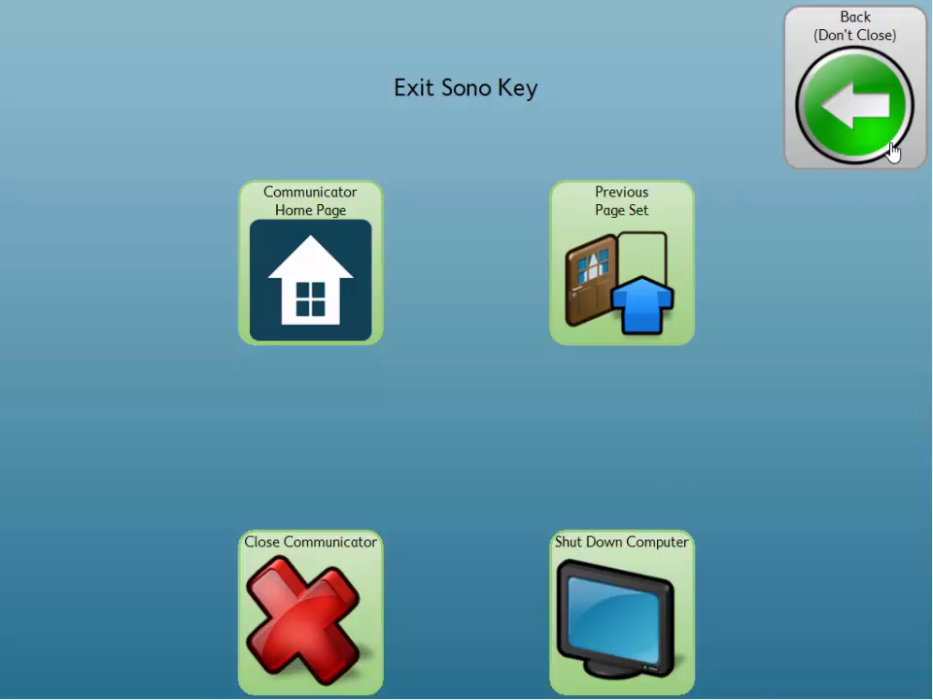
{"action": "left_click", "coordinate": [854, 88]}
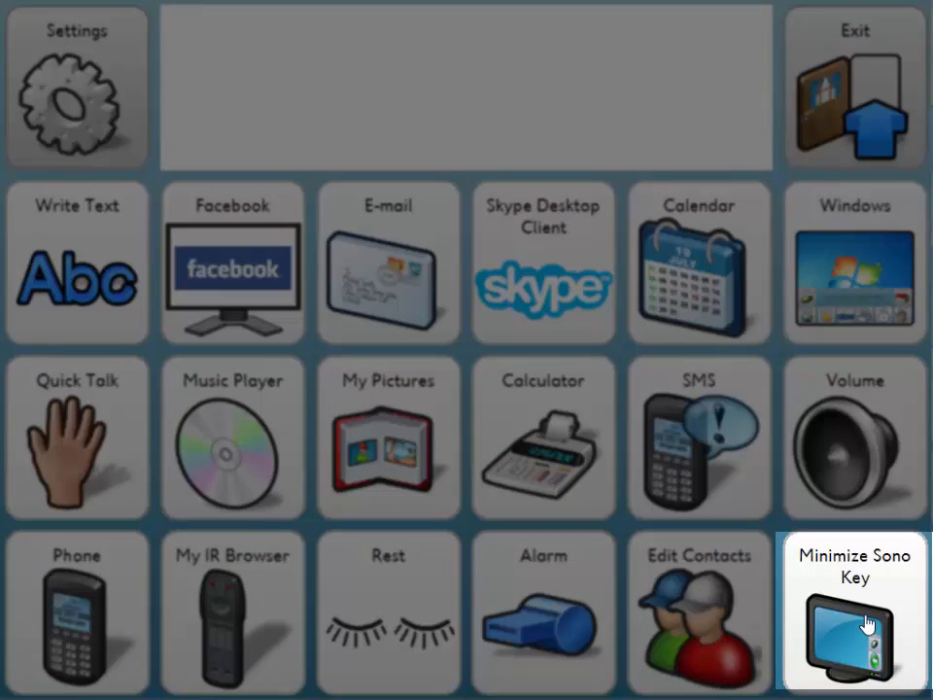
Minimize Sono Key to reveal the Windows desktop and its shortcuts
{"action": "left_click", "coordinate": [854, 622]}
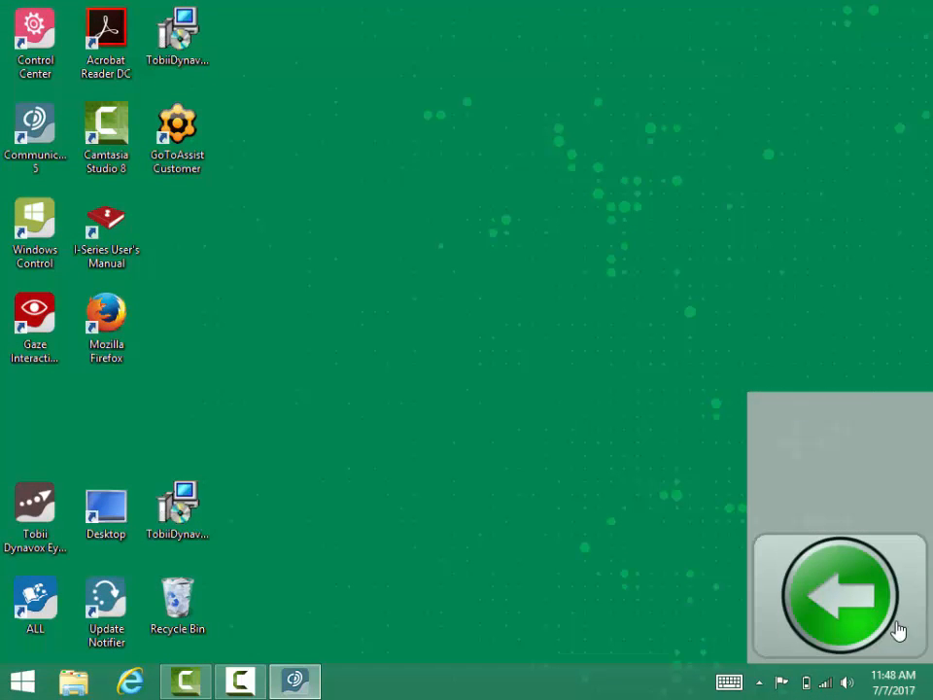
{"action": "mouse_move", "coordinate": [805, 461]}
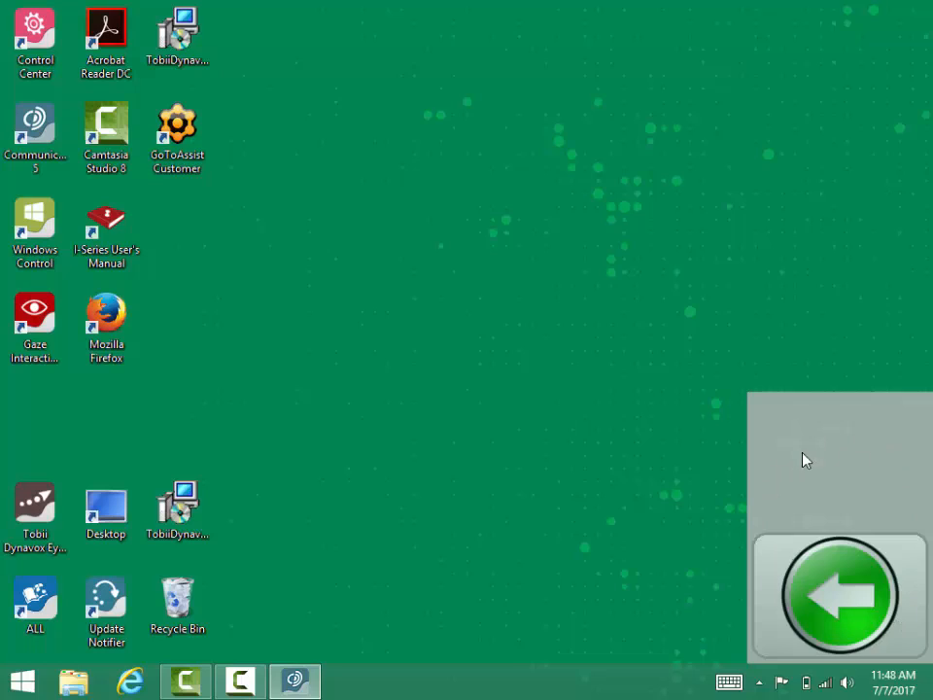
{"action": "mouse_move", "coordinate": [838, 583]}
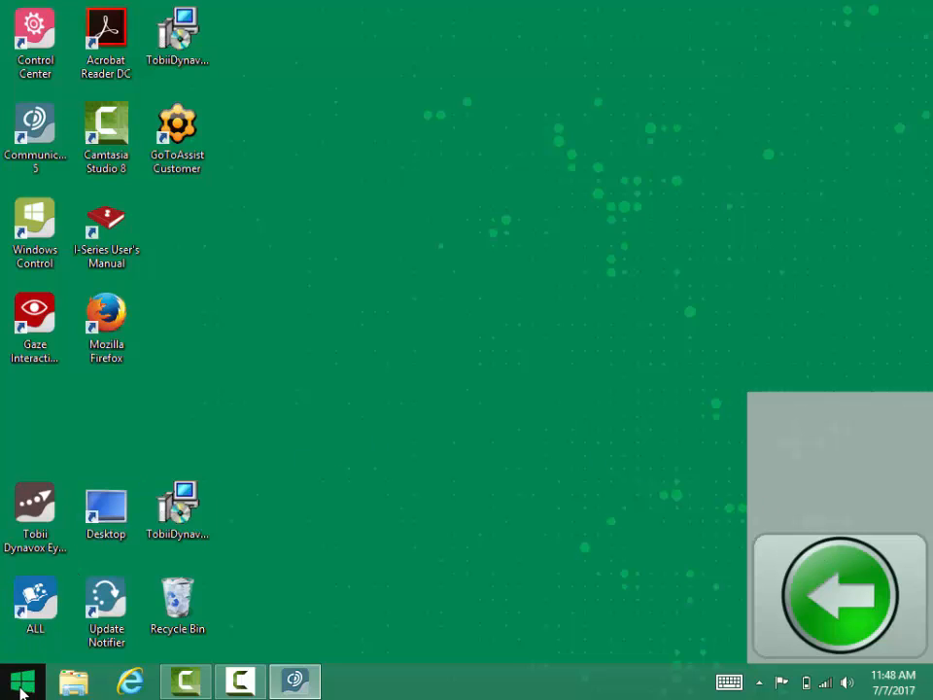
Open the Windows 8 Start screen from the desktop and reach its power options
{"action": "left_click", "coordinate": [17, 681]}
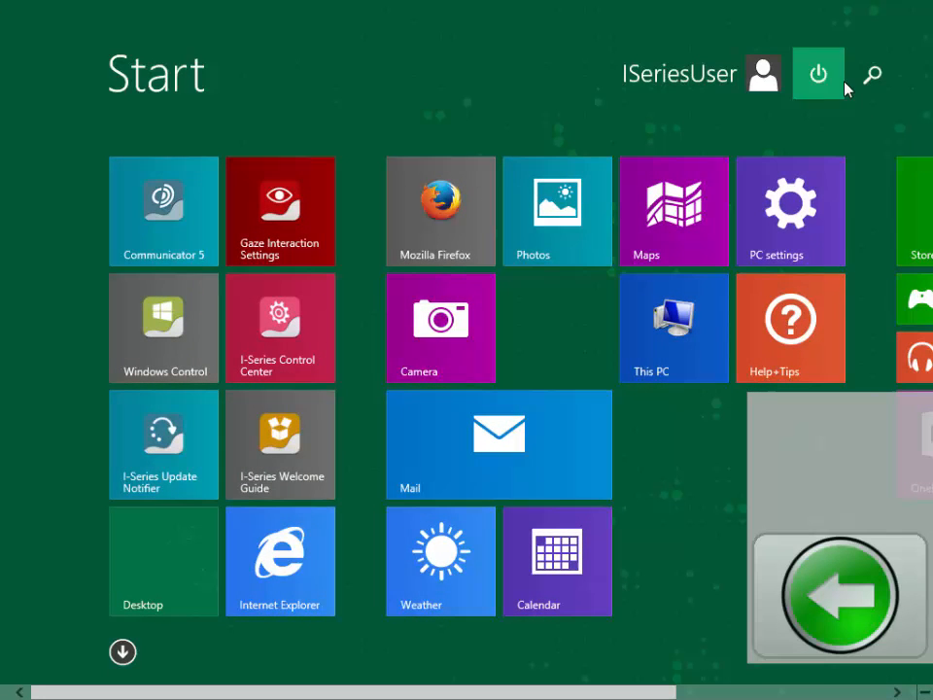
{"action": "left_click", "coordinate": [819, 74]}
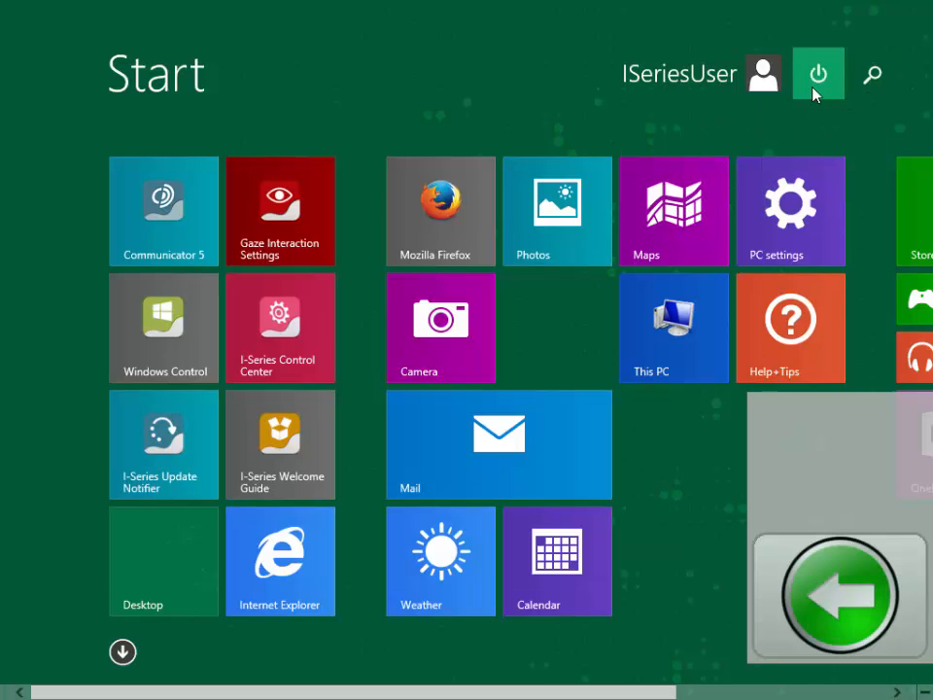
{"action": "mouse_move", "coordinate": [759, 123]}
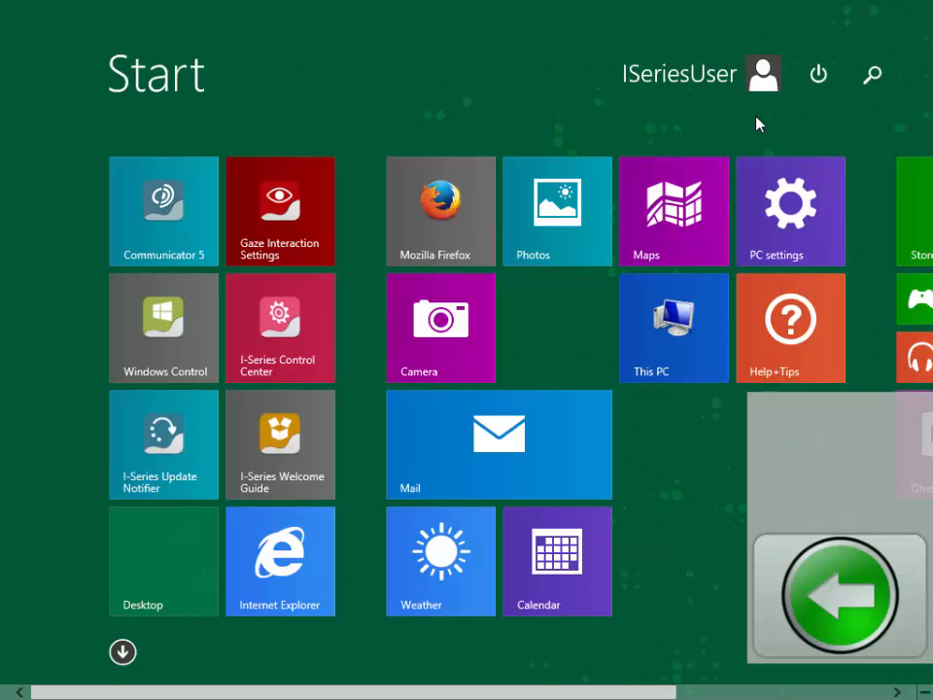